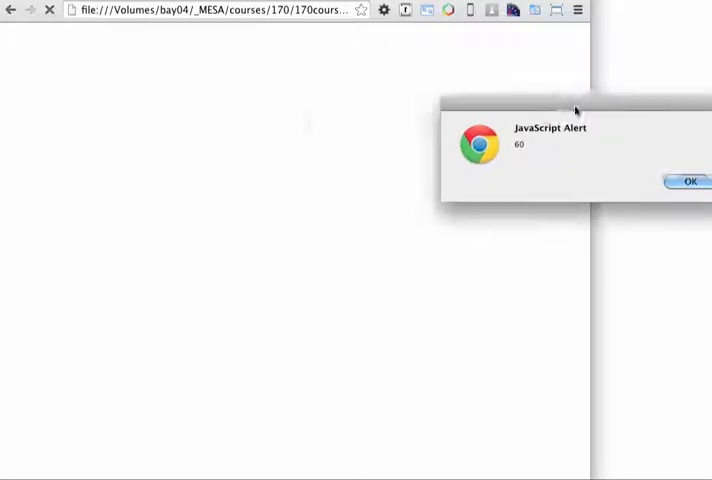
Dismiss the alert showing 60 and choose Developer Tools from the Chrome menu.
click(689, 181)
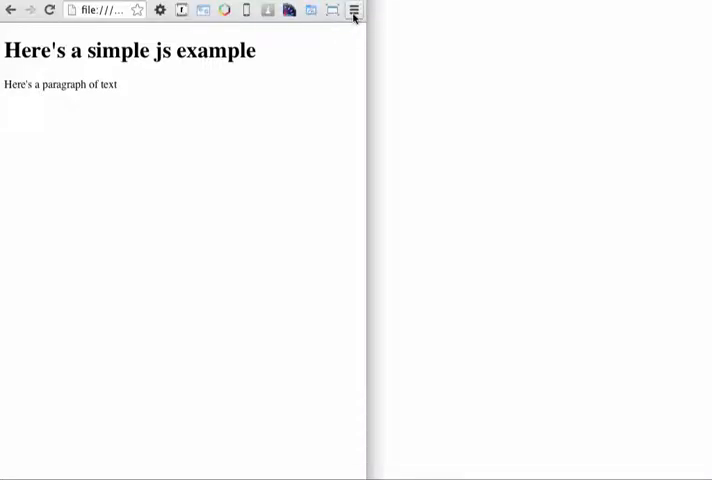
click(352, 10)
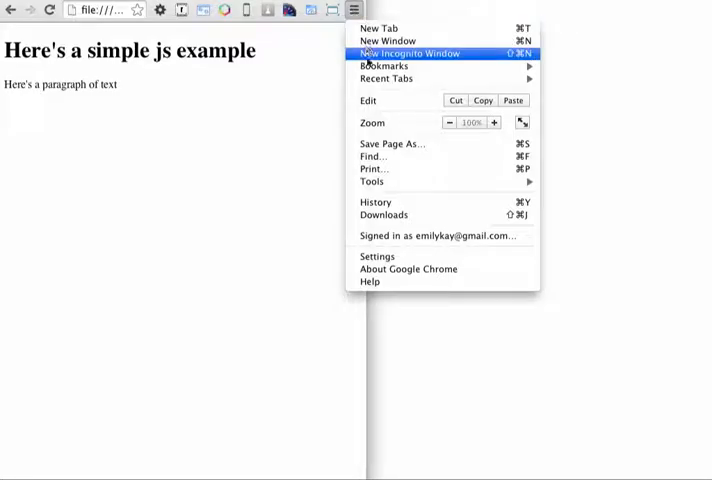
mouse_move(371, 181)
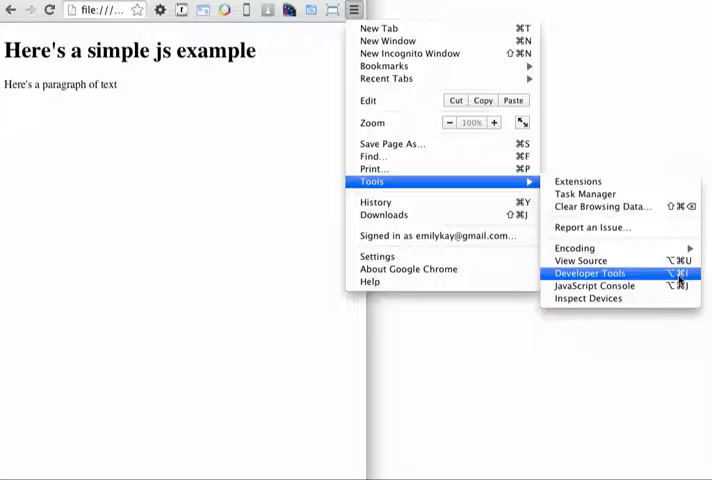
click(589, 272)
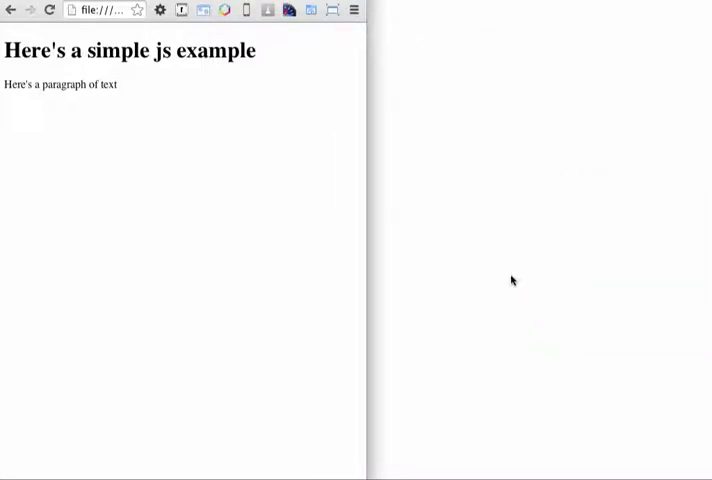
Dock the developer tools beneath the page with the Elements panel showing.
key(F12)
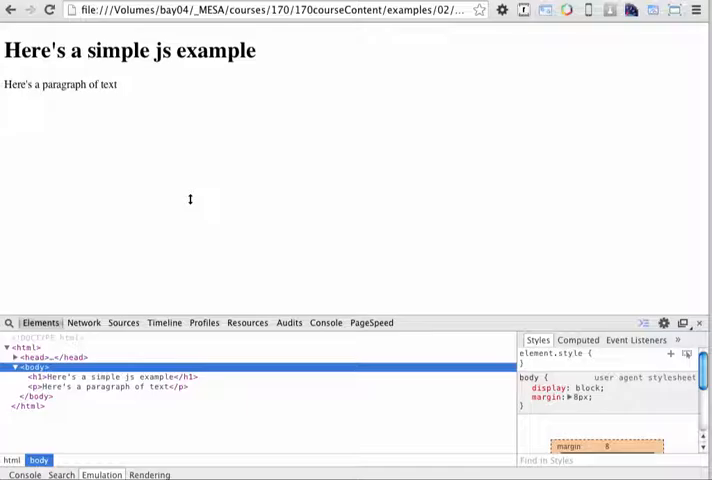
Show the Sources panel's file tree listing 02-04.html, then move to the Console.
click(123, 322)
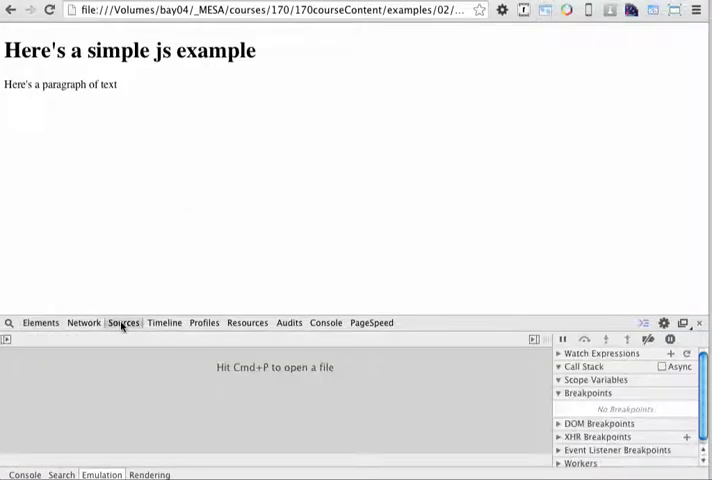
mouse_move(172, 370)
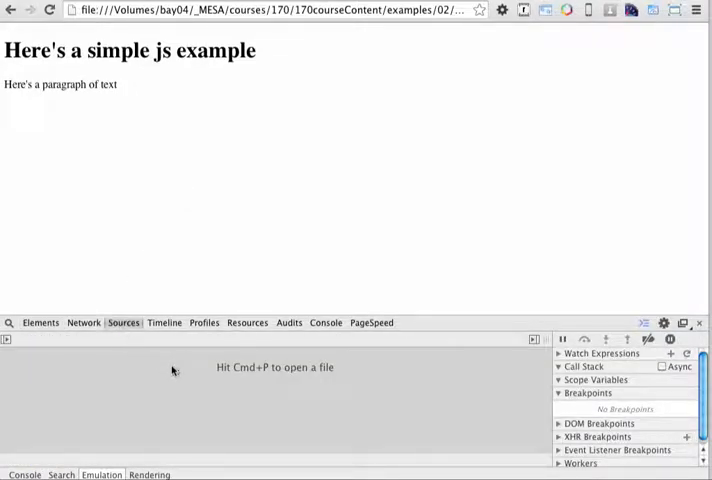
mouse_move(237, 391)
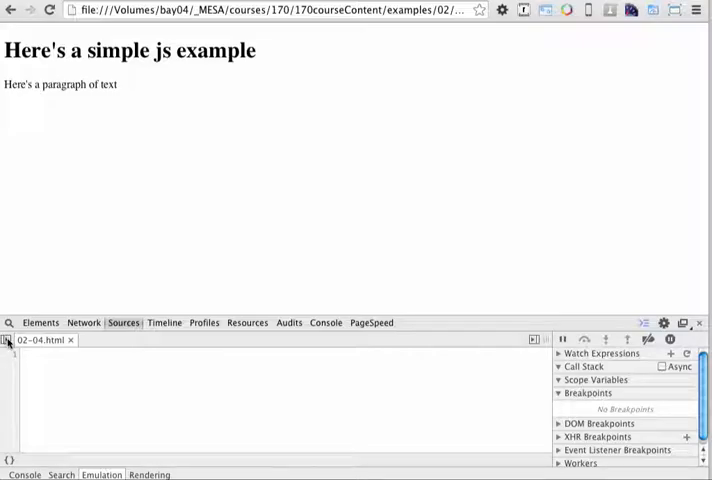
click(7, 340)
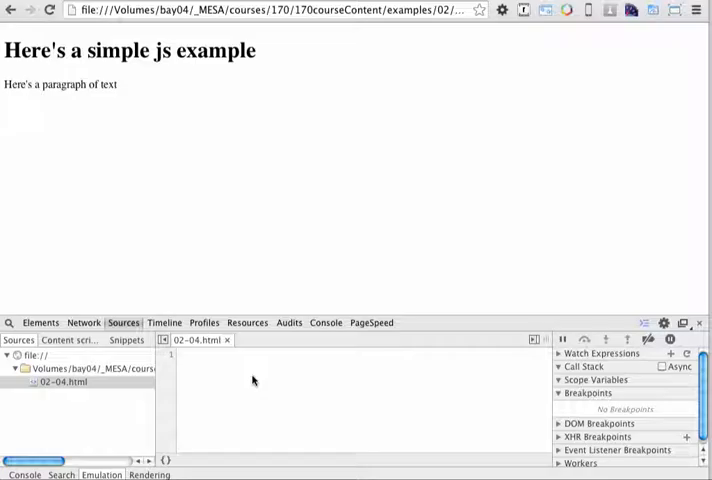
click(63, 383)
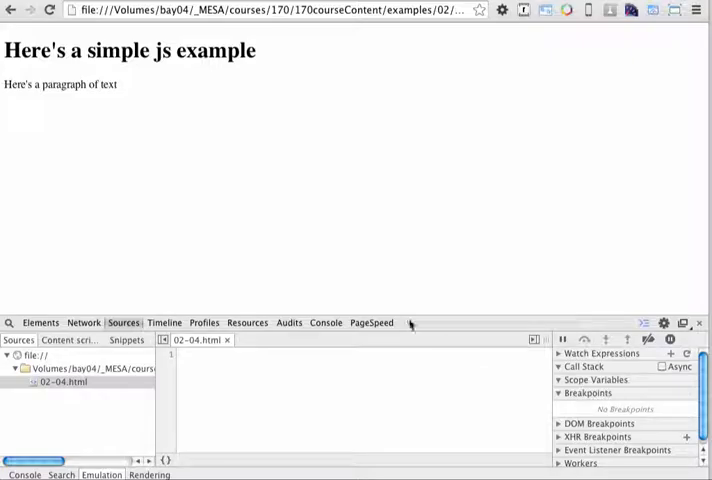
click(325, 322)
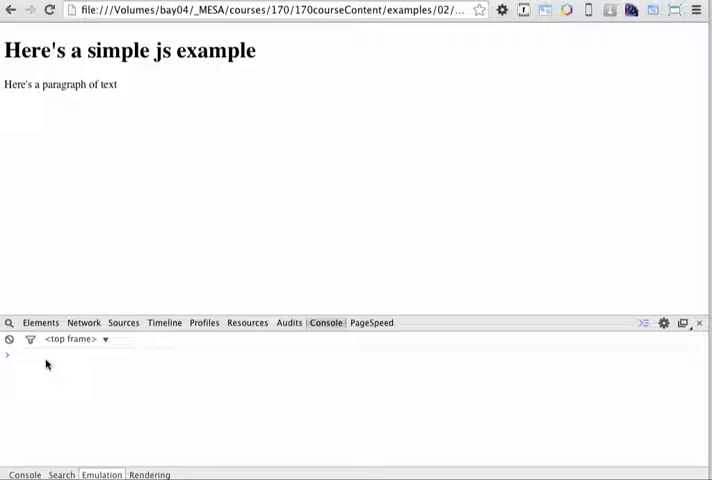
mouse_move(114, 363)
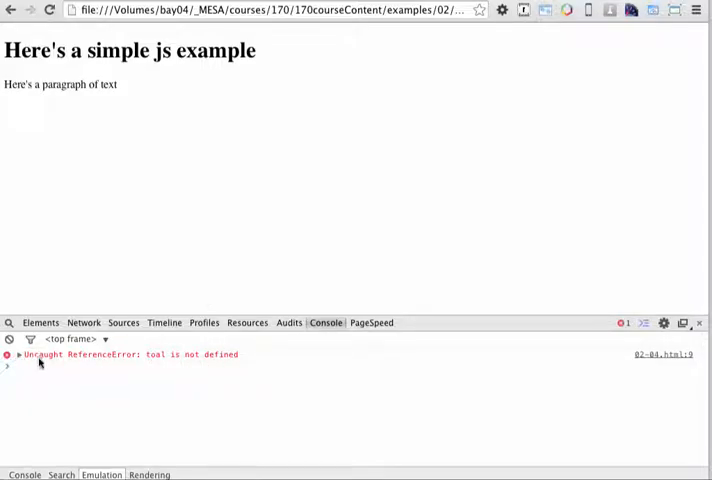
mouse_move(118, 364)
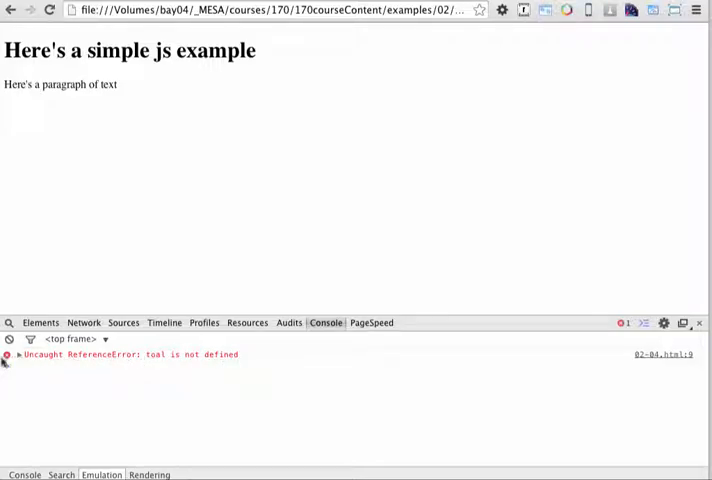
Expand the 'toal is not defined' ReferenceError to see it came from line 9 of 02-04.html.
click(7, 354)
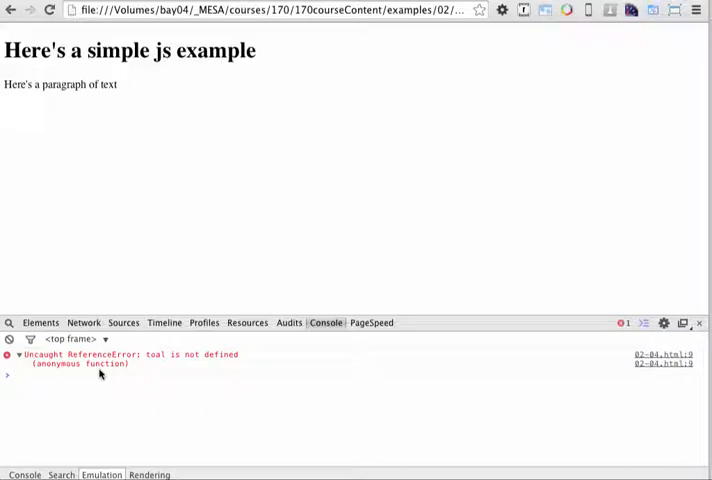
mouse_move(672, 360)
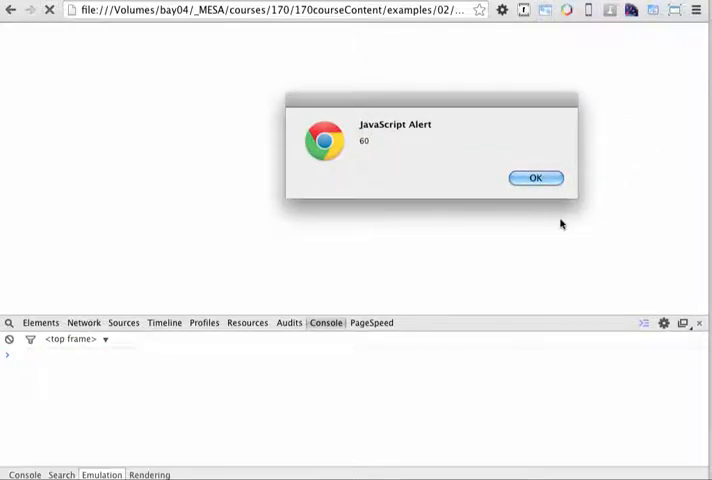
Dismiss the reloaded page's alert showing 60, leaving an empty console.
click(536, 177)
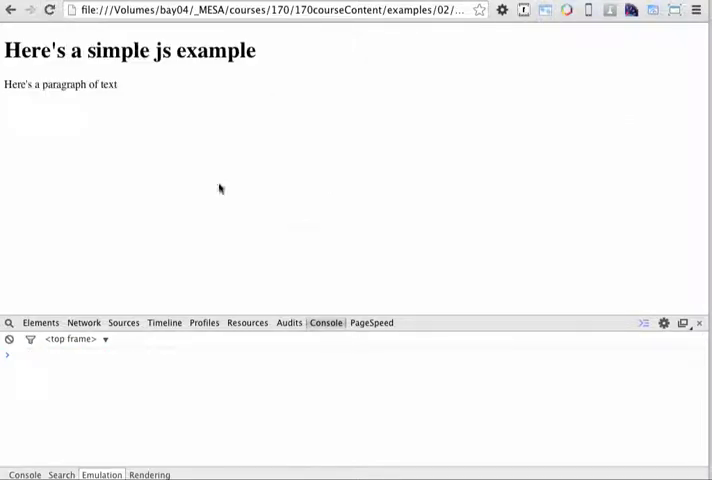
mouse_move(152, 184)
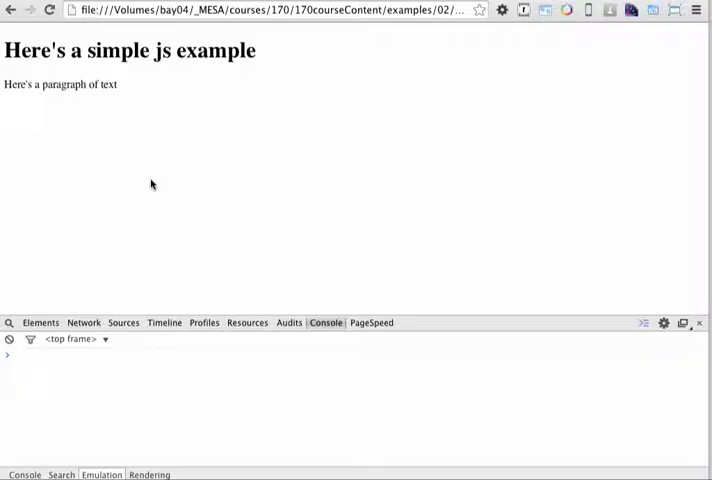
mouse_move(95, 207)
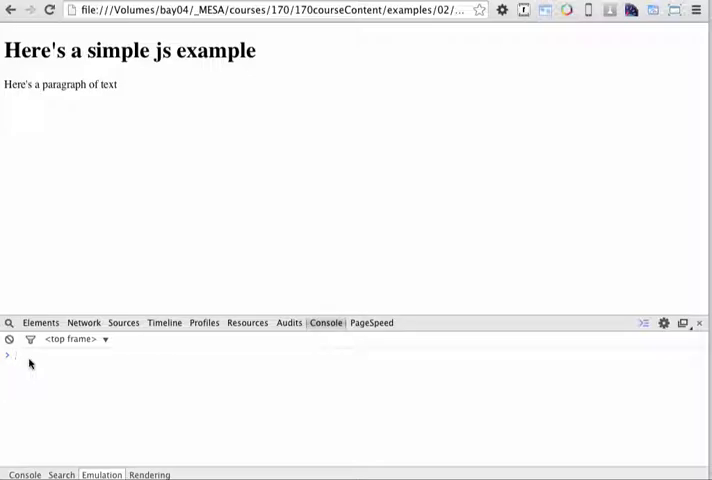
Evaluate window to get the Window object, then start window. to list its properties.
text(window)
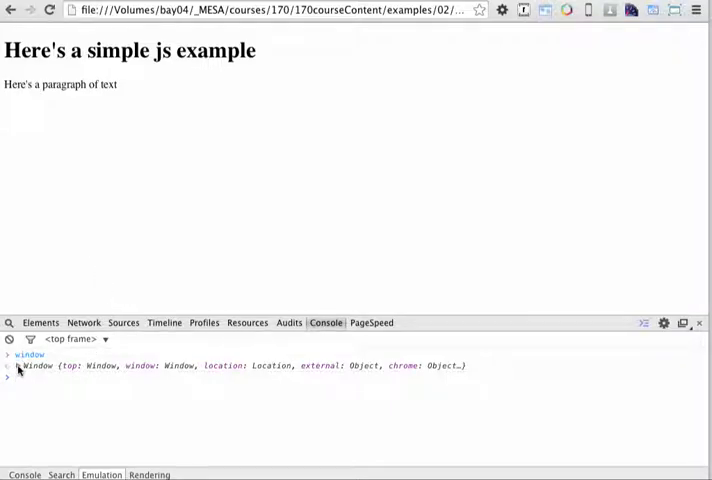
click(18, 365)
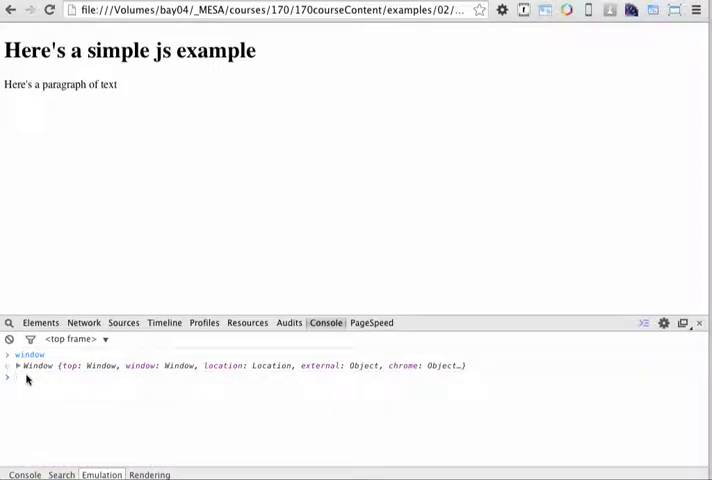
text(window)
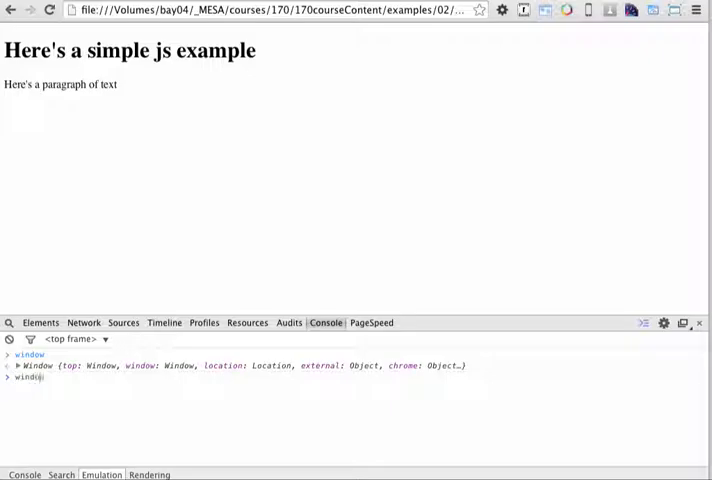
text(.)
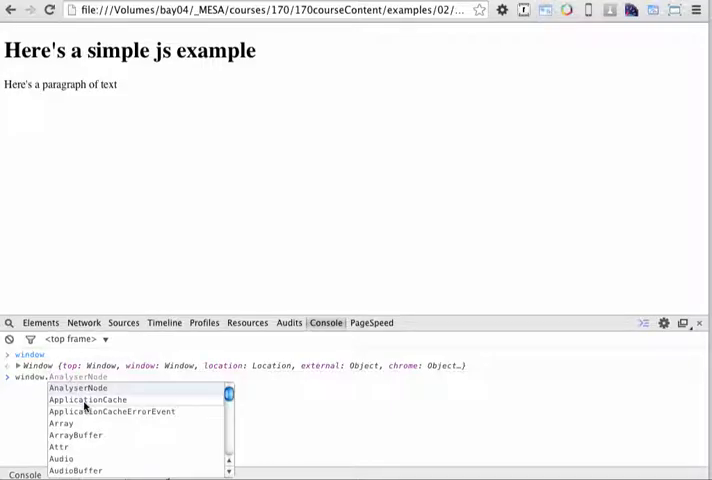
mouse_move(70, 447)
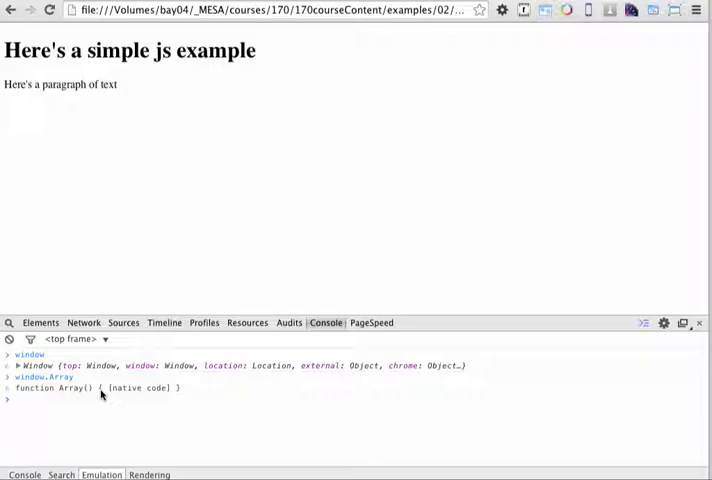
Set var x=2, run alert(x) showing 2, and dismiss that alert.
text(var x)
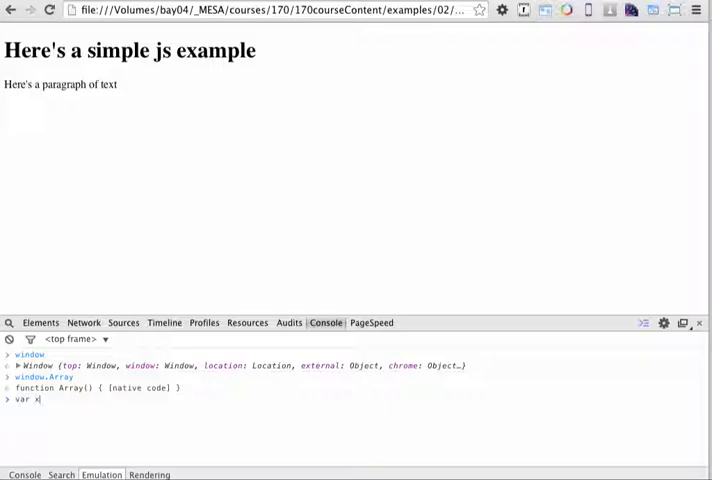
text(=)
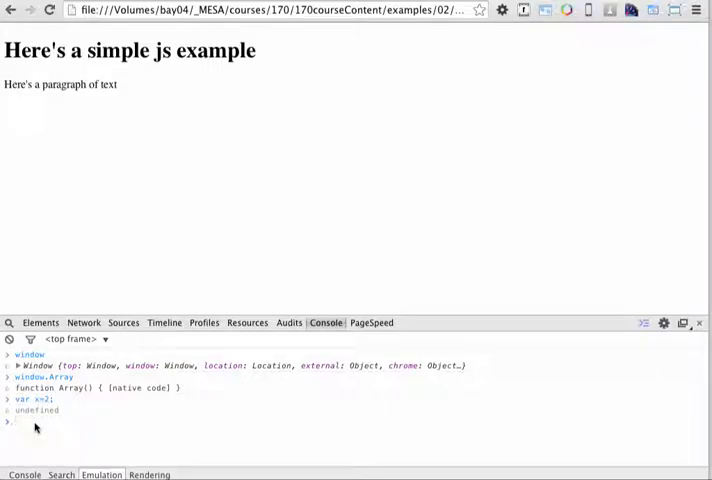
text(al)
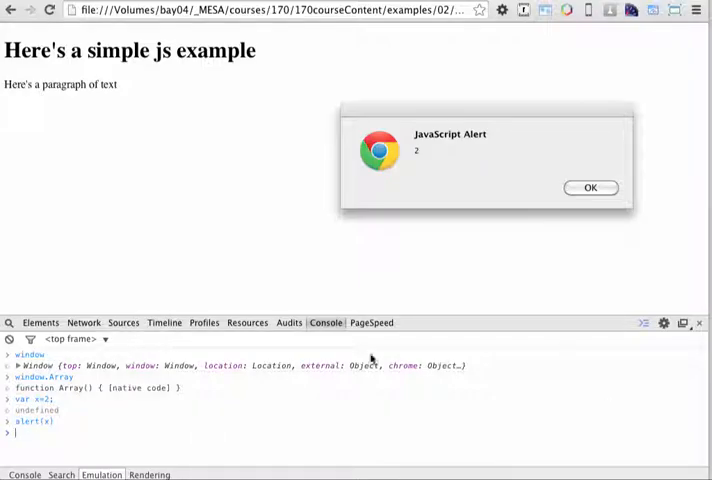
mouse_move(529, 240)
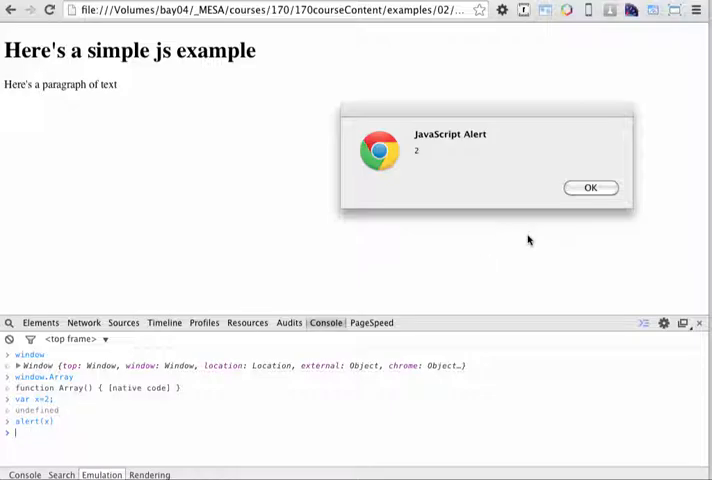
click(590, 187)
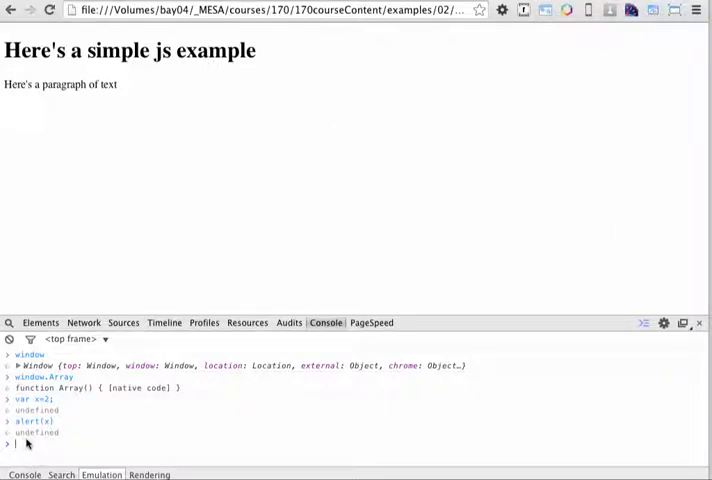
Set var y = "hi" with alert(y), then dismiss the alert showing hi.
text(var y = "hi";)
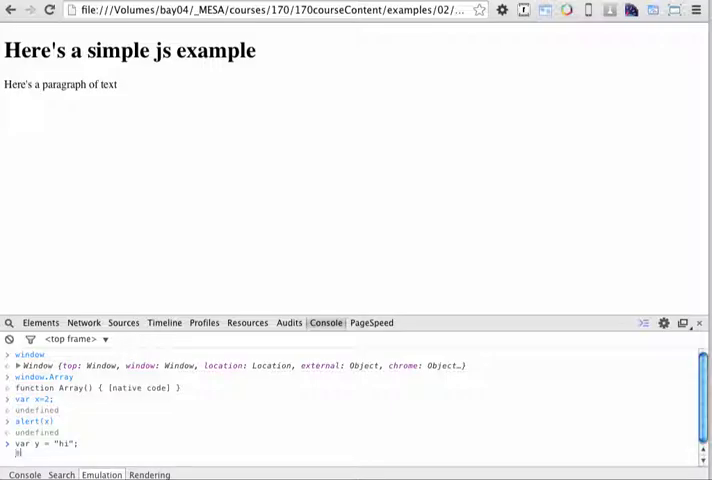
text(alert(y);)
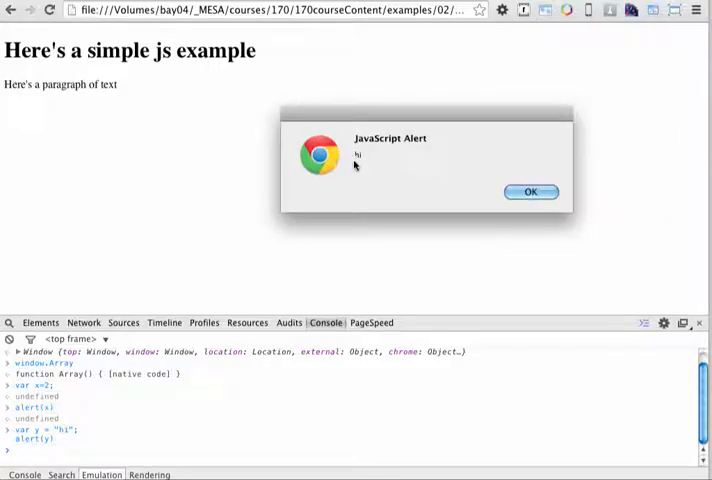
click(531, 191)
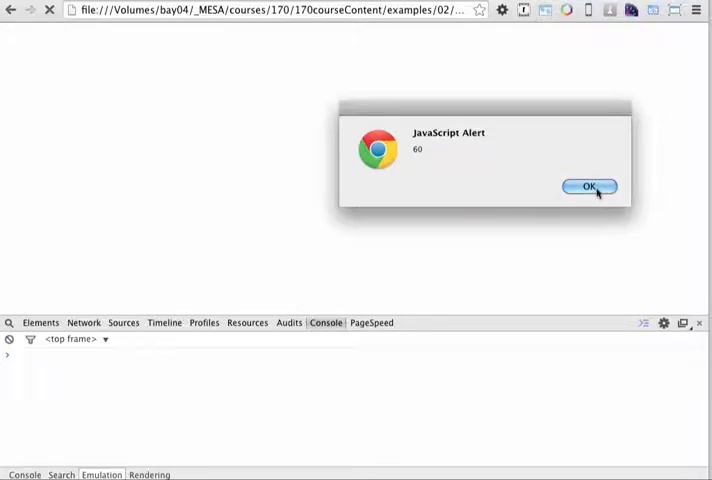
Dismiss the alert showing 60 after the page reload.
click(589, 187)
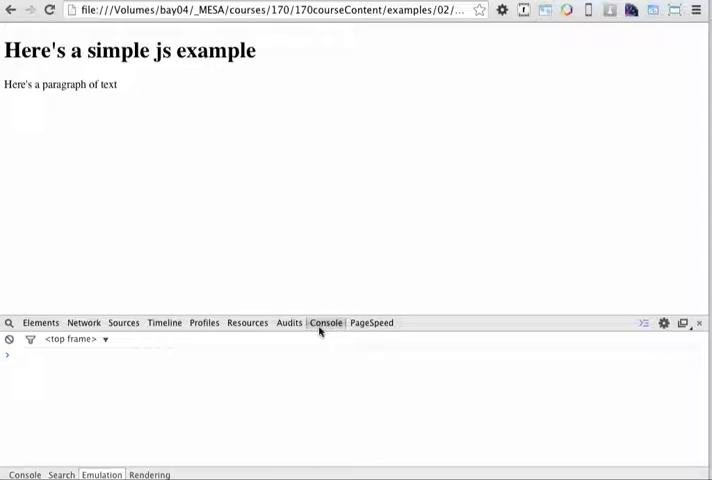
mouse_move(251, 395)
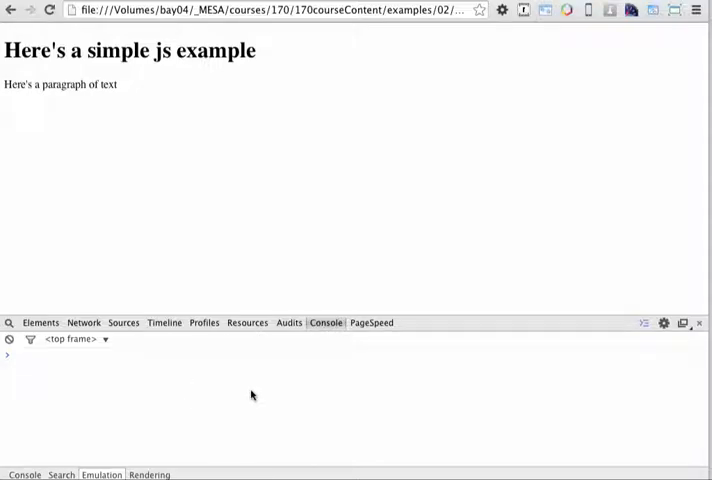
mouse_move(206, 360)
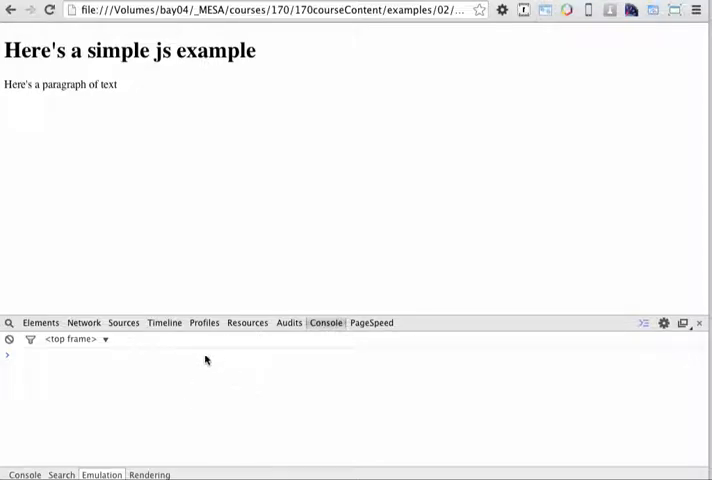